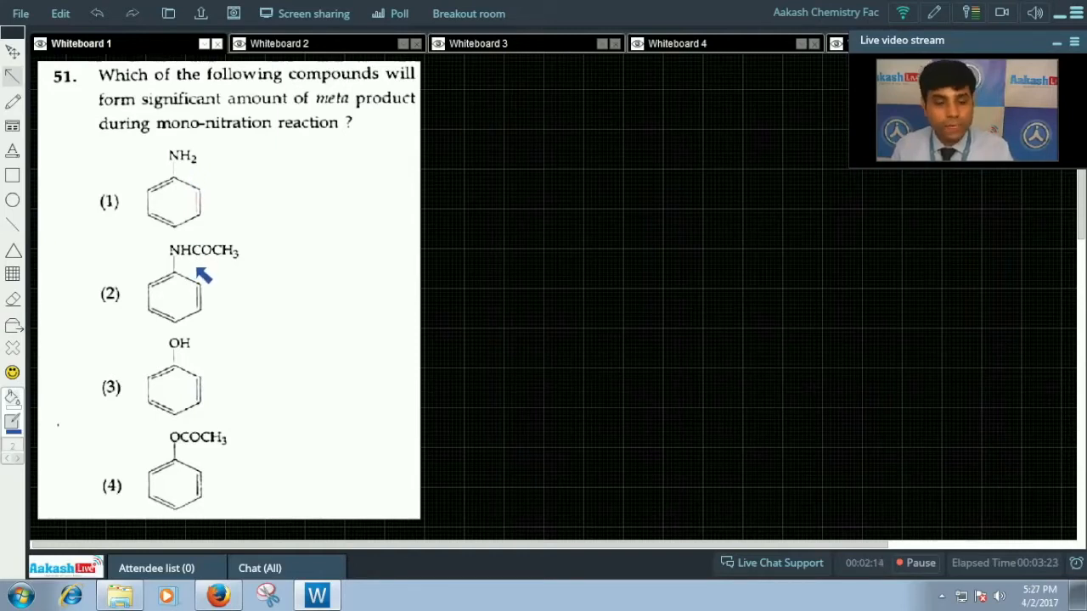
mouse_move(197, 359)
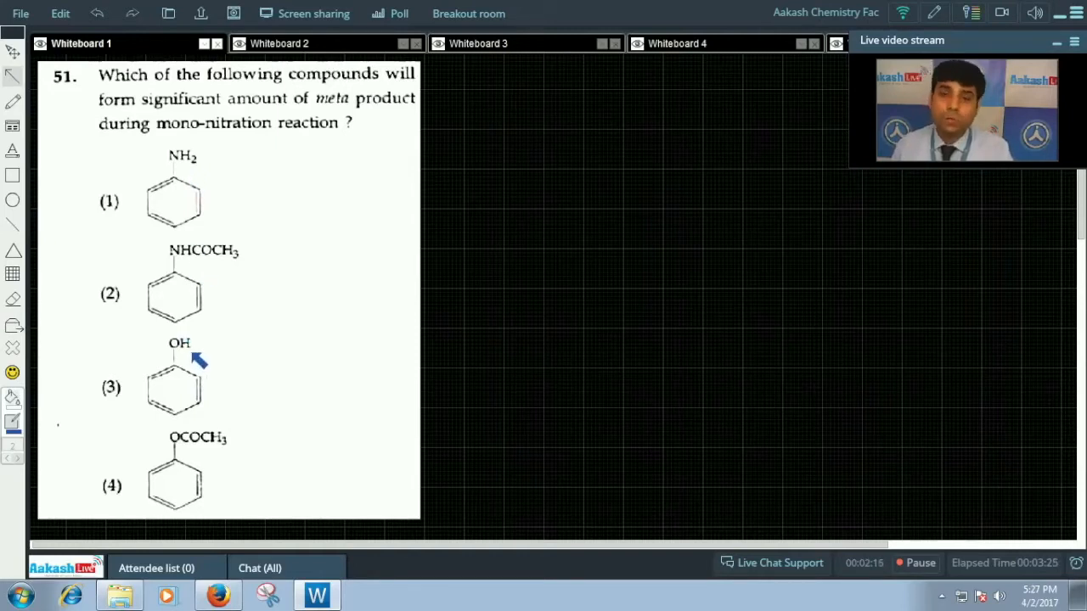
mouse_move(185, 450)
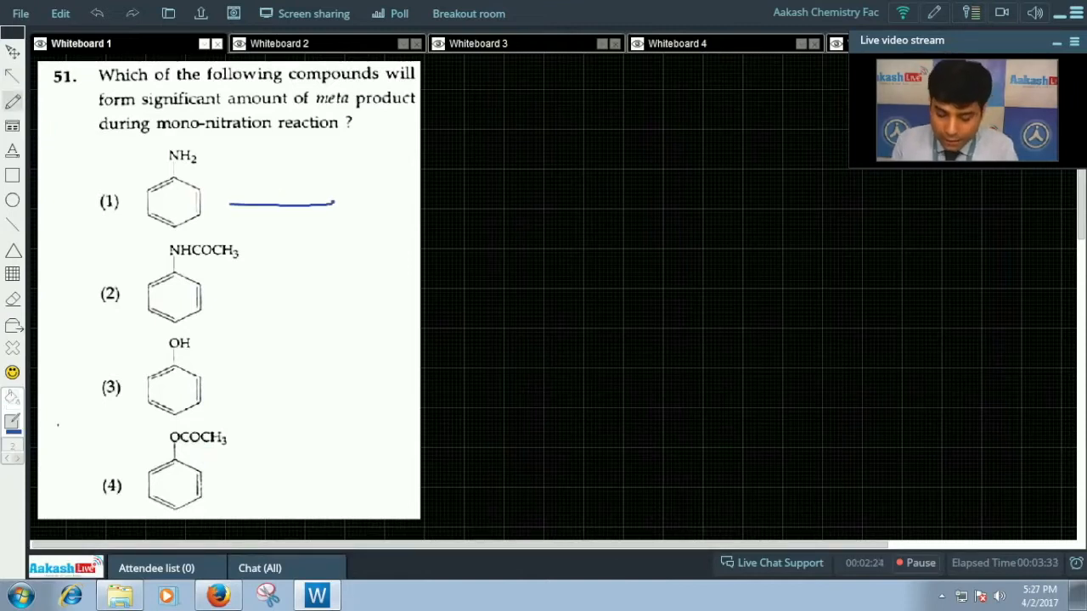
Step: Draw the H+ arrow from aniline to the anilinium ion and underline 'meta directing'
left_click_drag(229, 202, 331, 202)
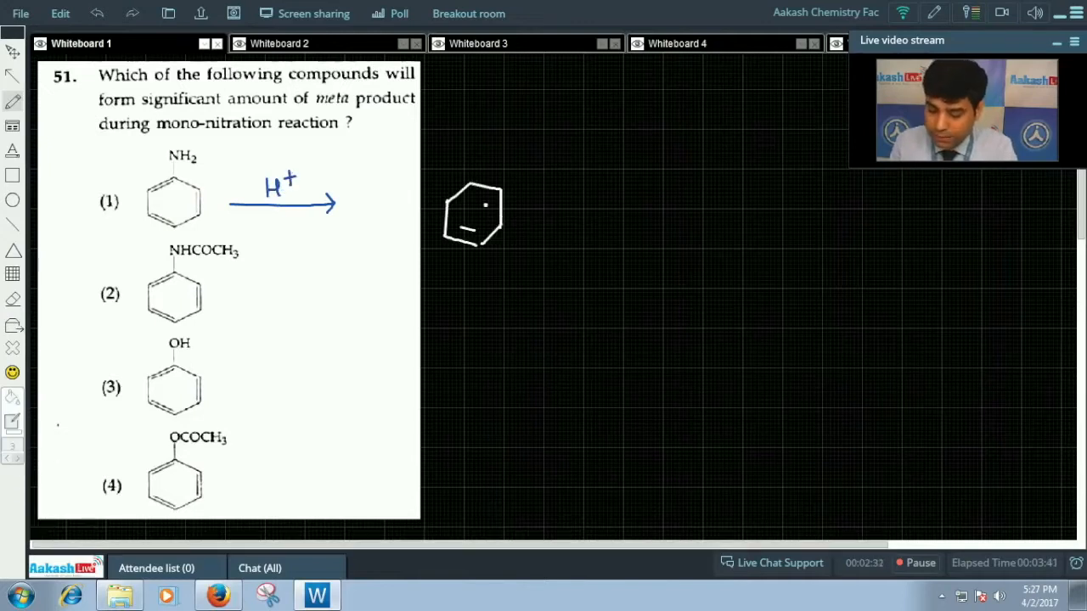
left_click_drag(475, 229, 488, 149)
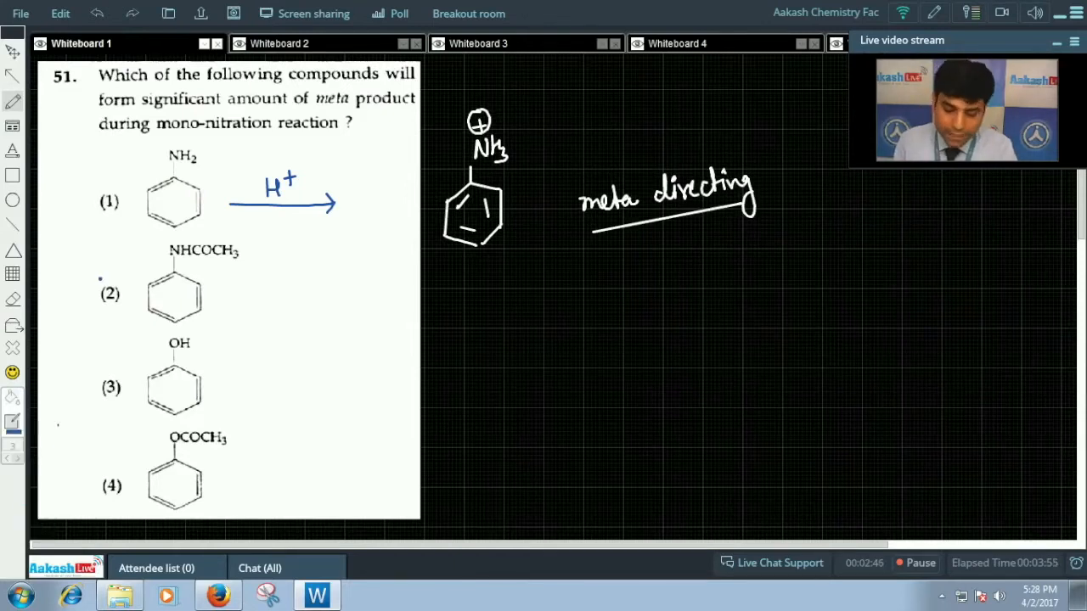
left_click_drag(85, 216, 127, 183)
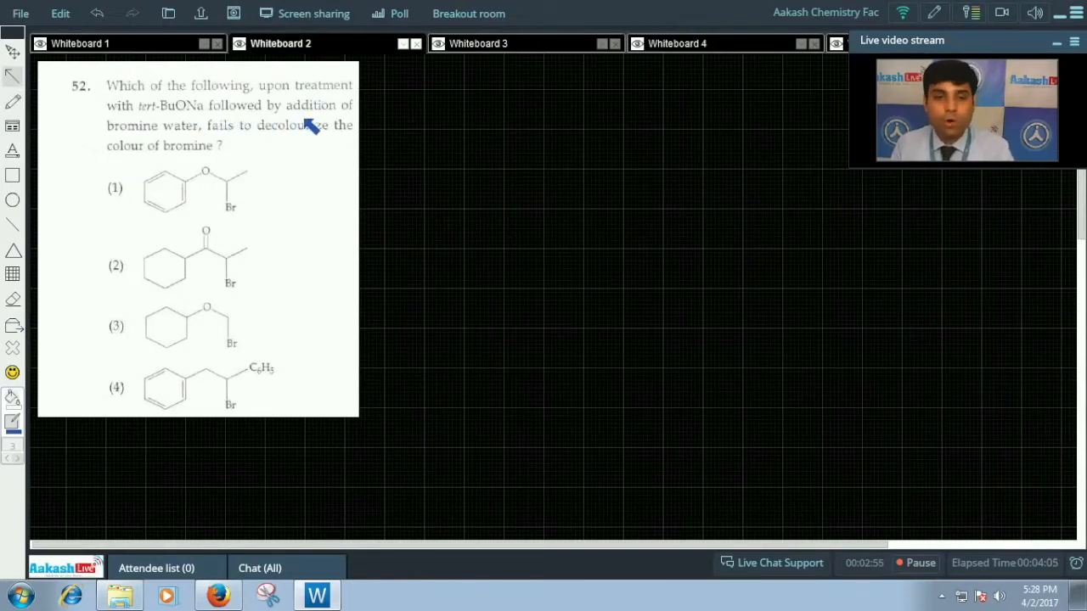
mouse_move(288, 140)
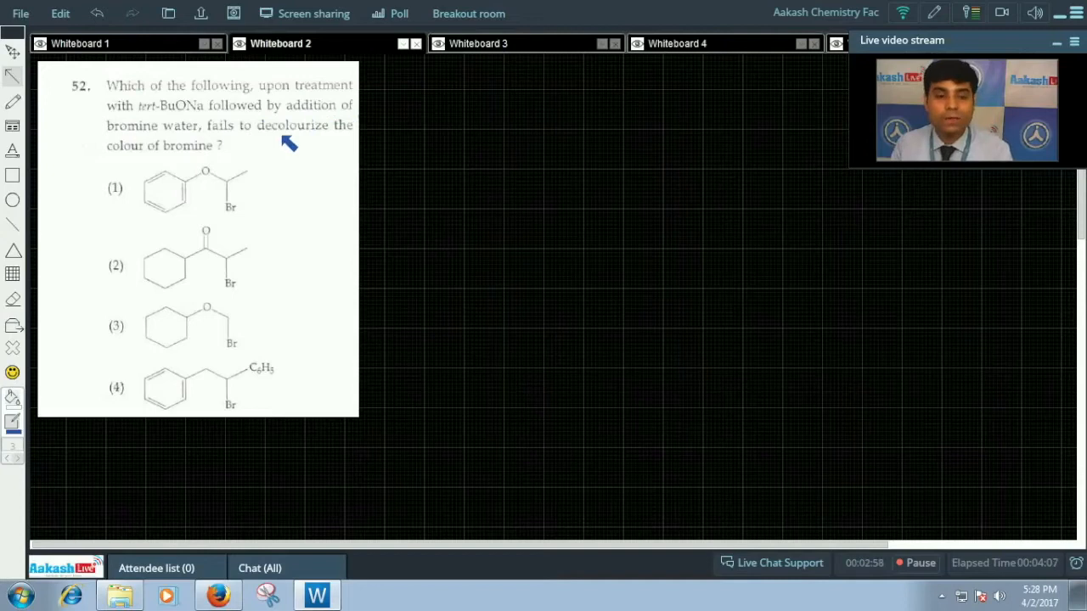
mouse_move(242, 170)
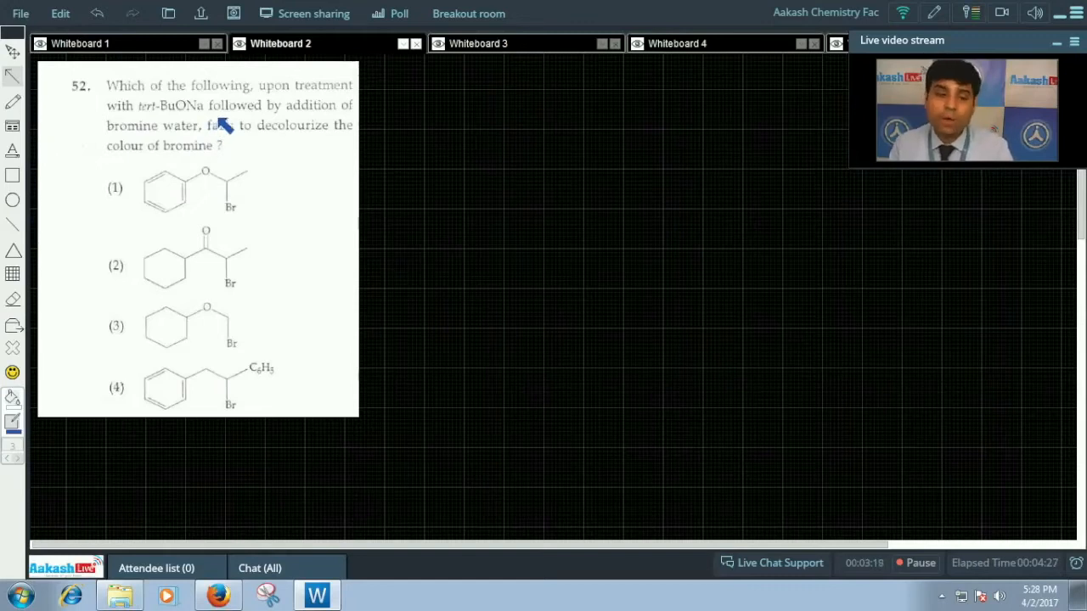
mouse_move(255, 178)
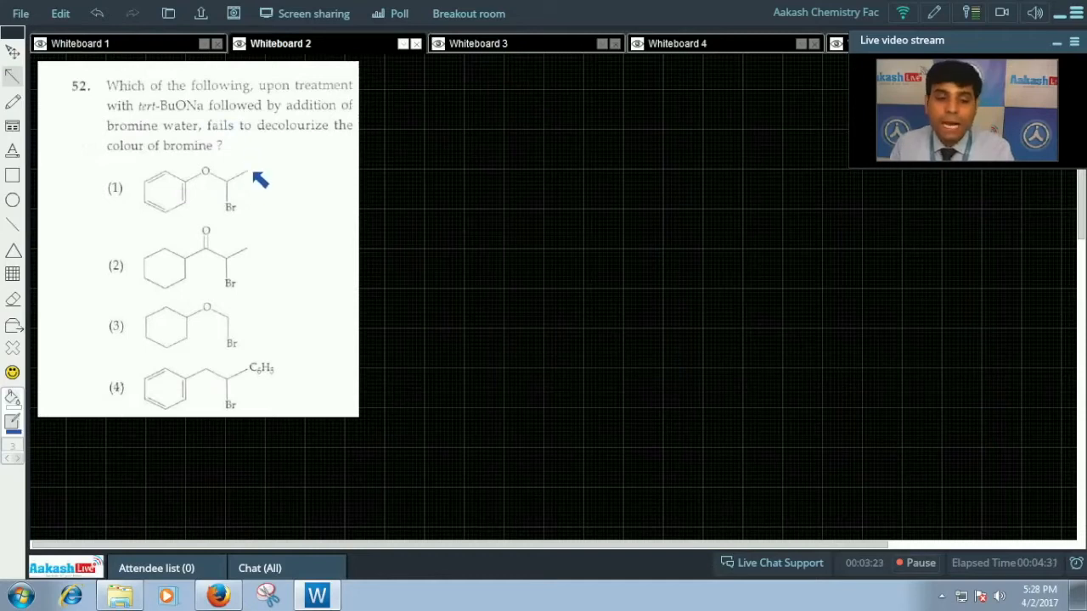
mouse_move(272, 213)
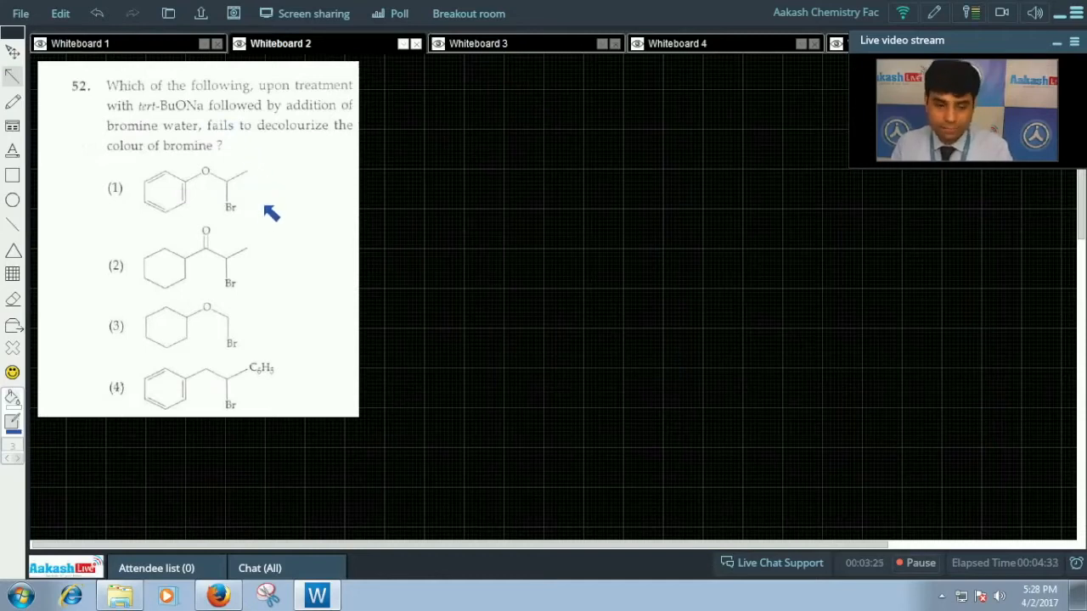
mouse_move(255, 178)
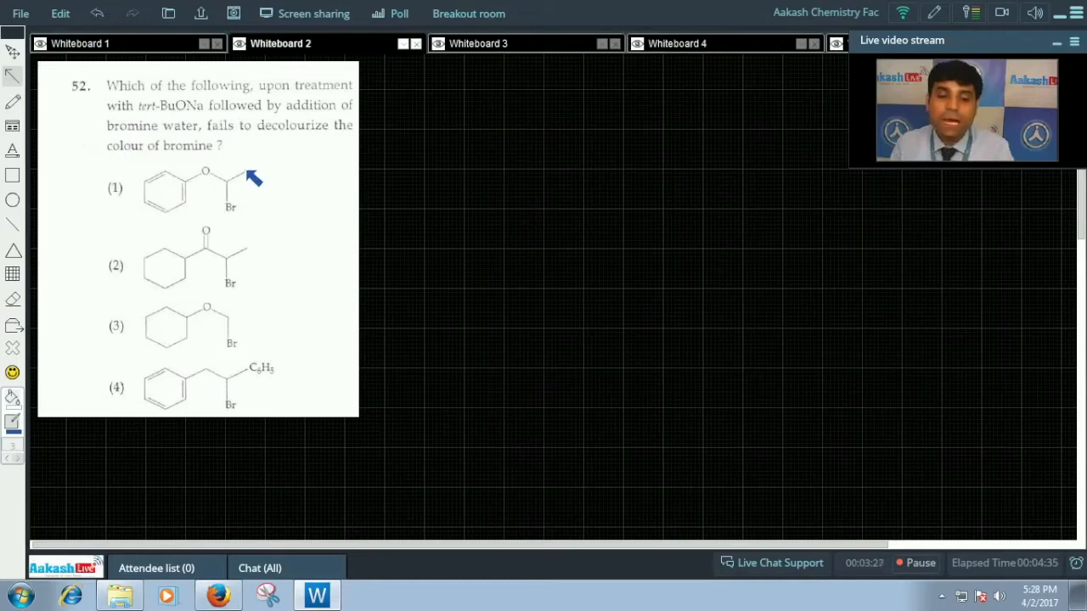
mouse_move(262, 265)
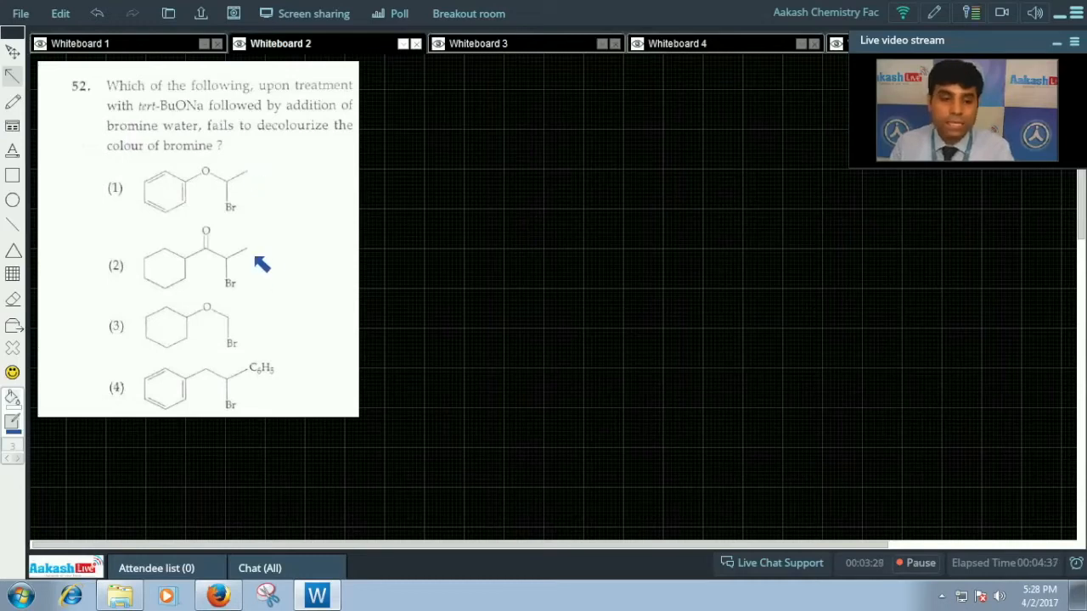
mouse_move(255, 257)
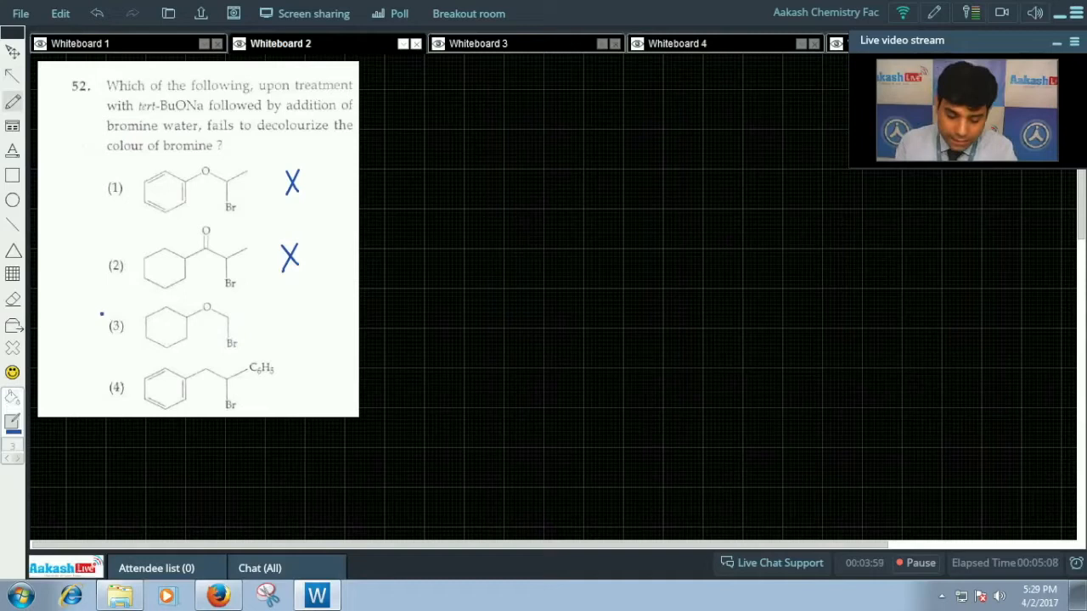
Step: Draw X marks beside options 1 and 2 of question 52
left_click_drag(85, 327, 144, 306)
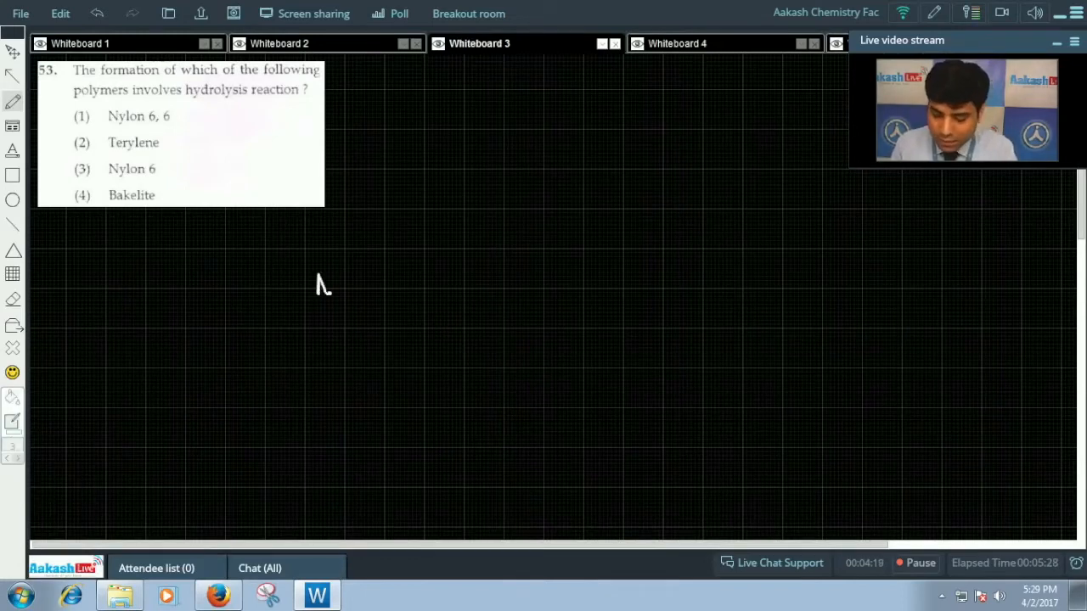
Step: Draw the seven-membered caprolactam ring with its NH and carbonyl
left_click_drag(318, 285, 390, 310)
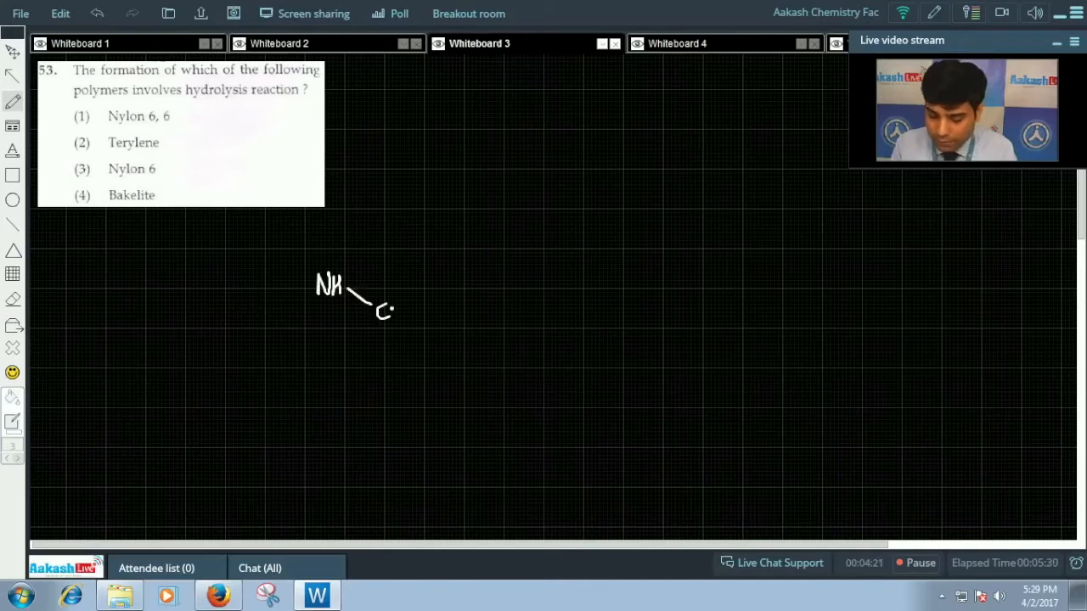
left_click_drag(399, 297, 382, 365)
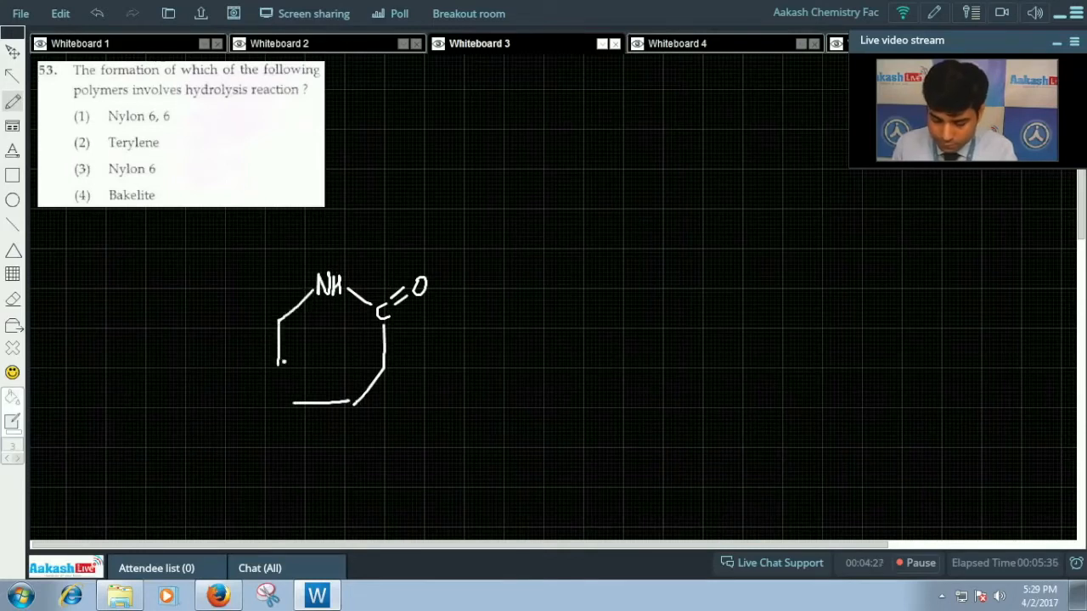
left_click_drag(284, 361, 293, 408)
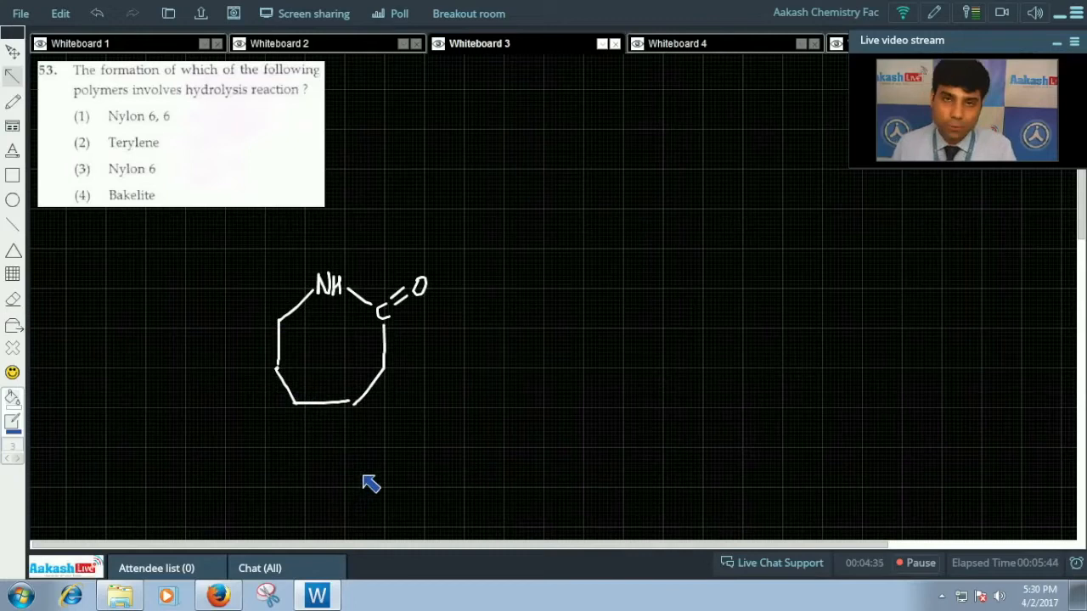
Step: Draw the H3O+ arrow to H2N-(CH2)5-COOH and a polymerisation arrow to Nylon 6
left_click_drag(454, 343, 556, 330)
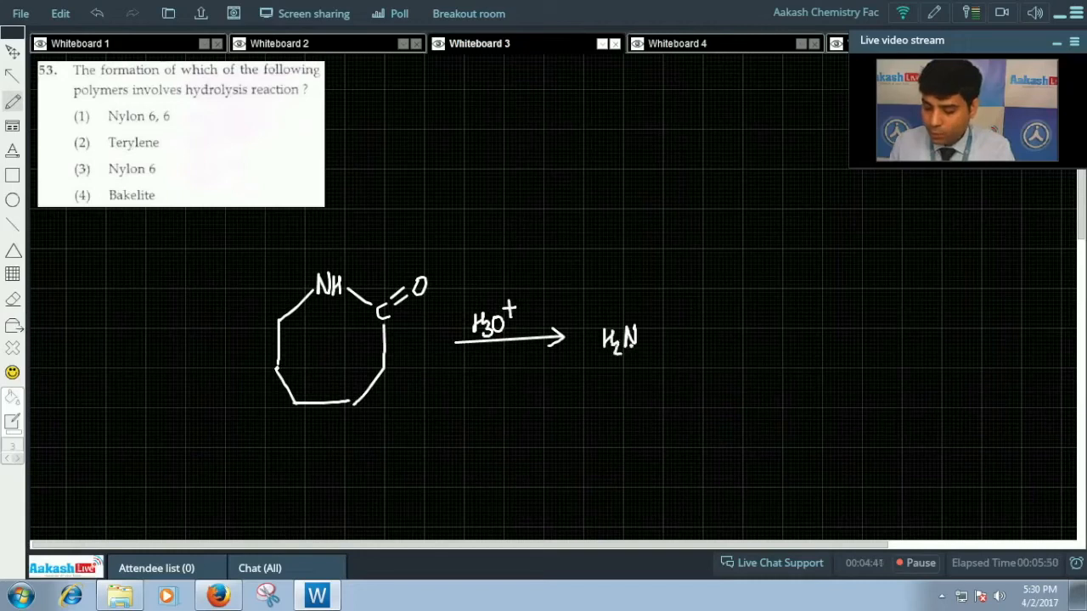
left_click_drag(645, 334, 722, 336)
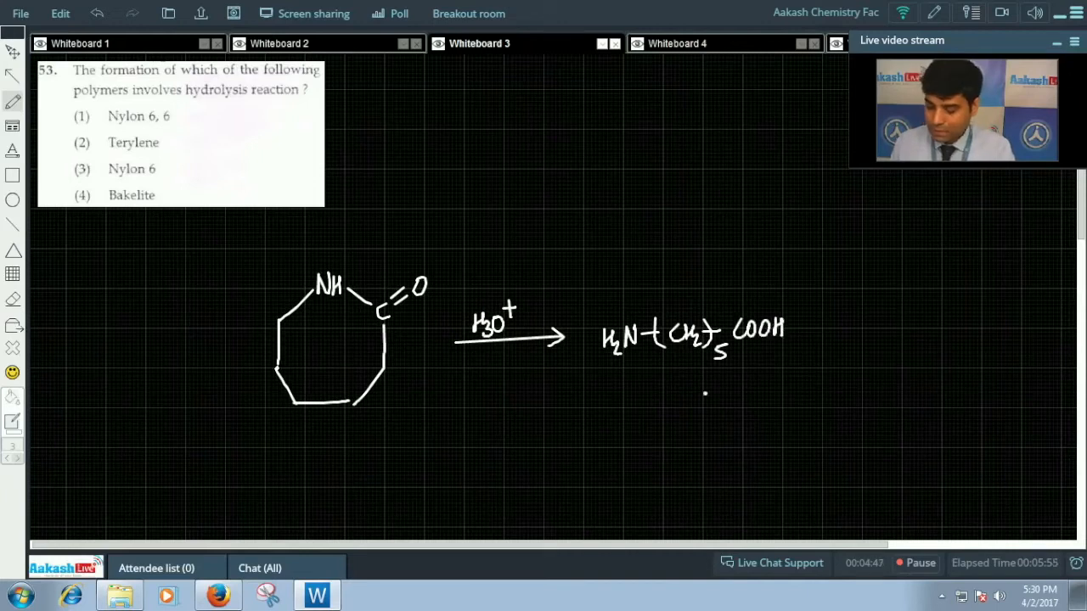
left_click_drag(704, 387, 704, 441)
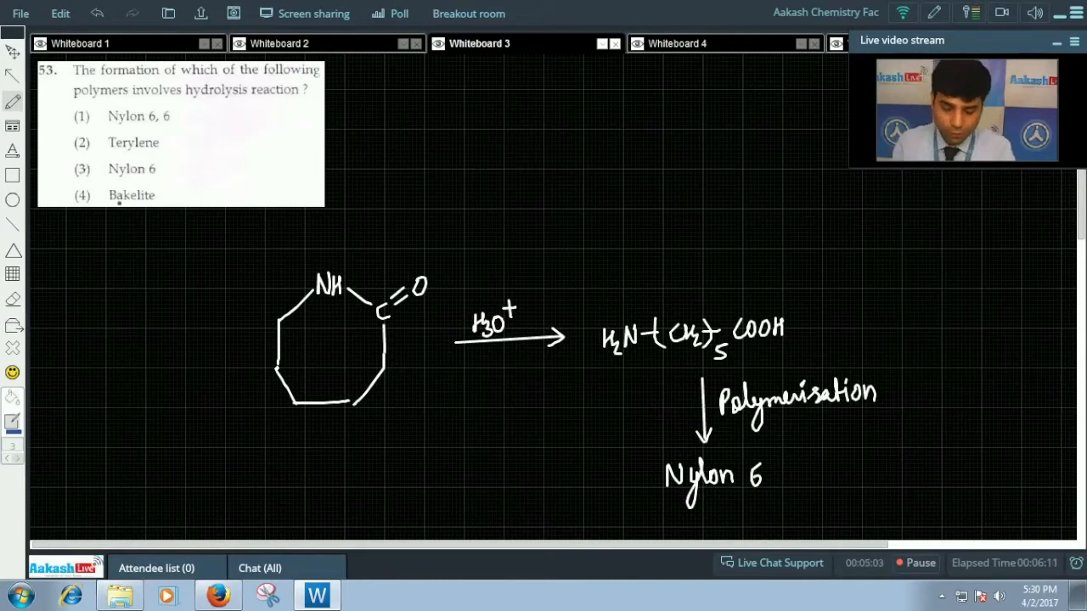
left_click_drag(68, 174, 94, 161)
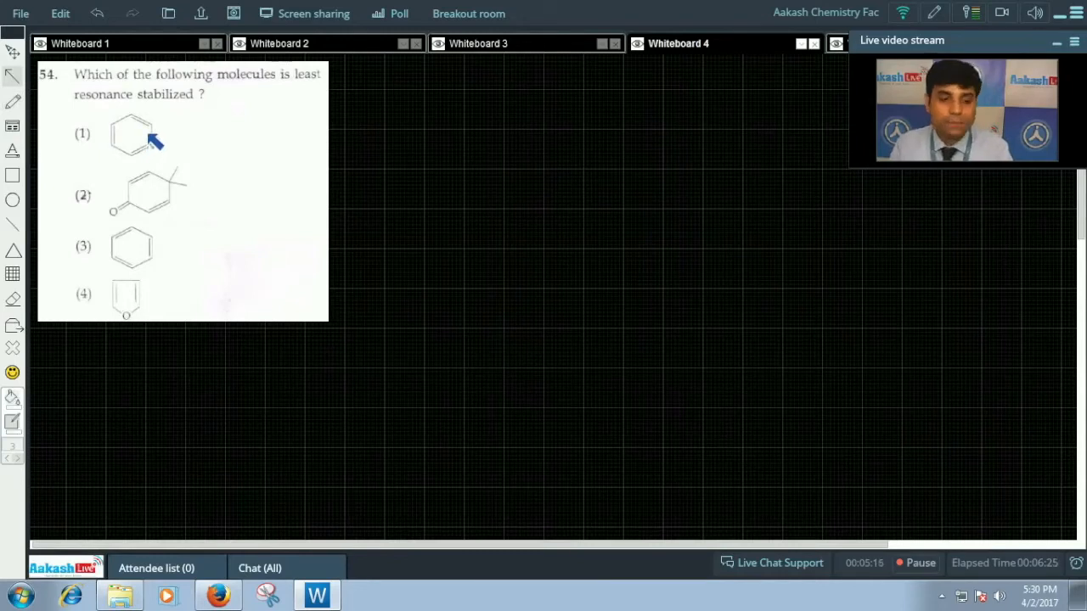
mouse_move(138, 207)
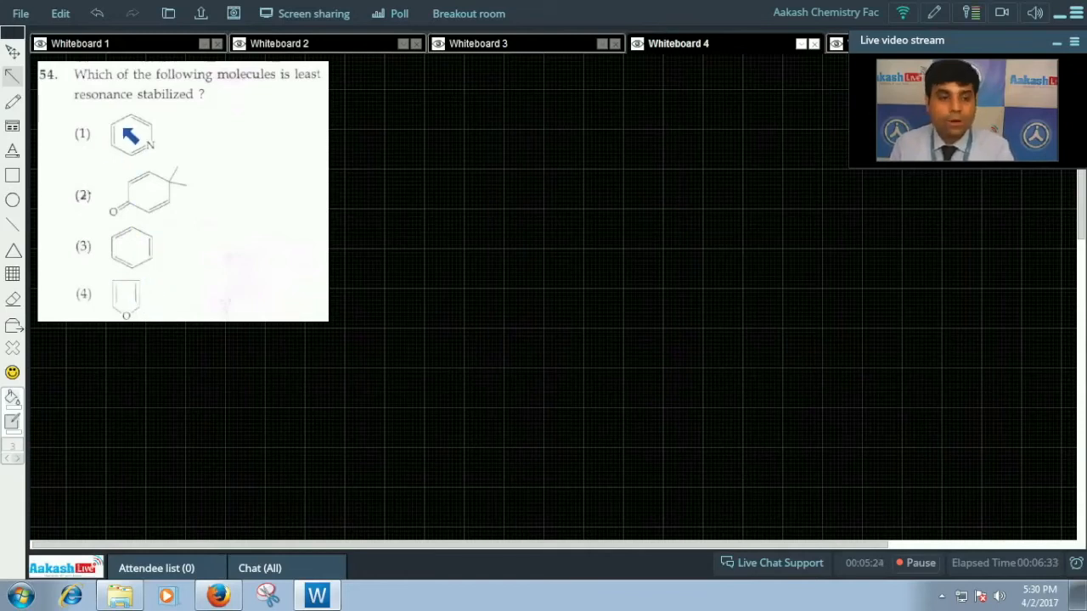
mouse_move(130, 332)
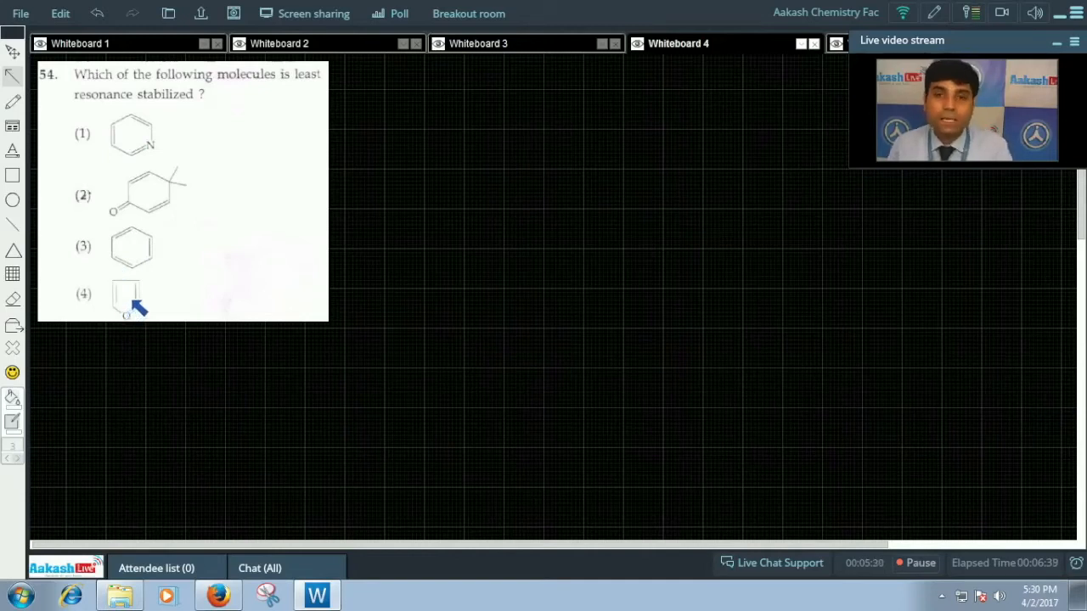
mouse_move(162, 206)
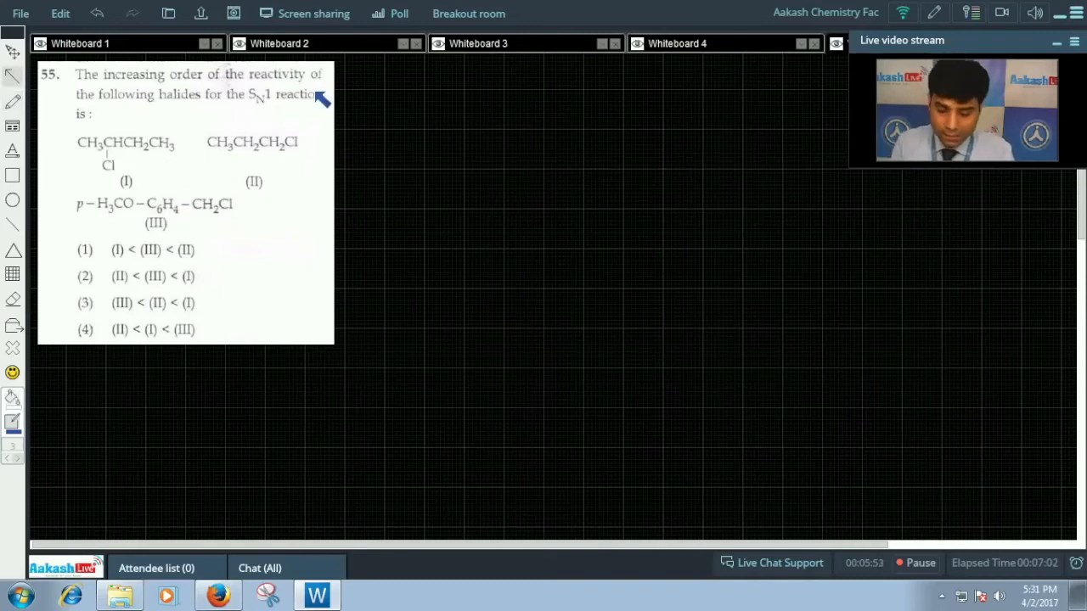
mouse_move(225, 123)
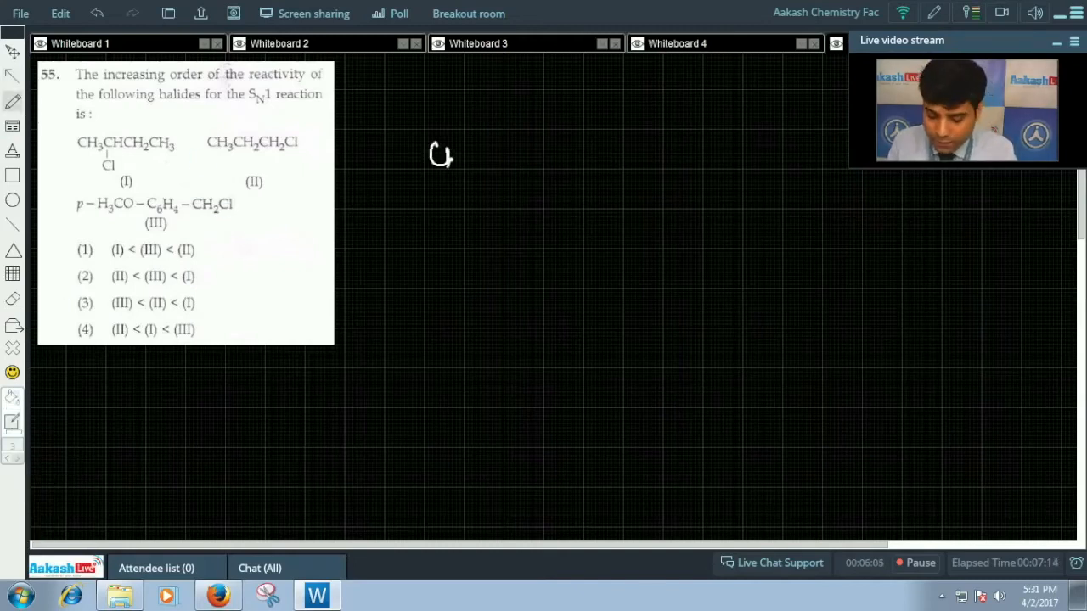
Step: Draw carbocations I–III, write and box 'II < I < III', and tick option 4
left_click_drag(429, 157, 513, 157)
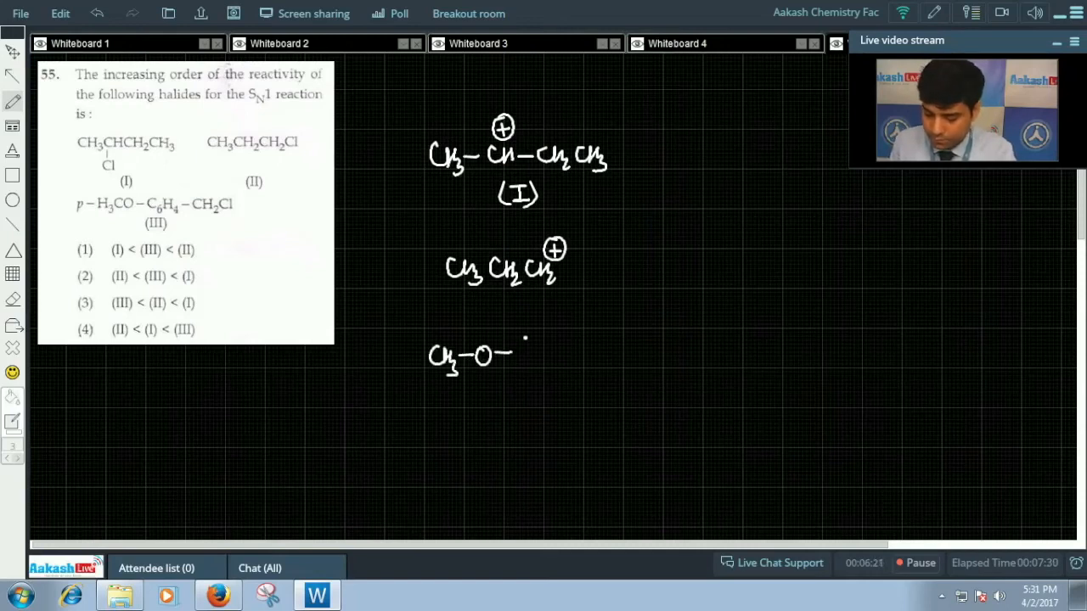
left_click_drag(514, 374, 577, 352)
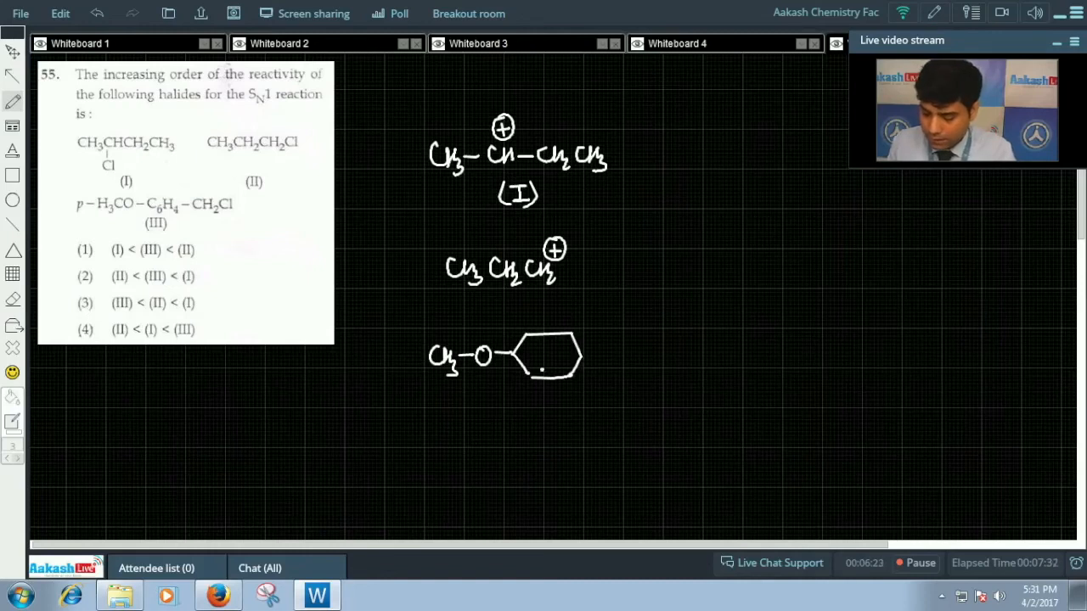
left_click_drag(527, 356, 633, 355)
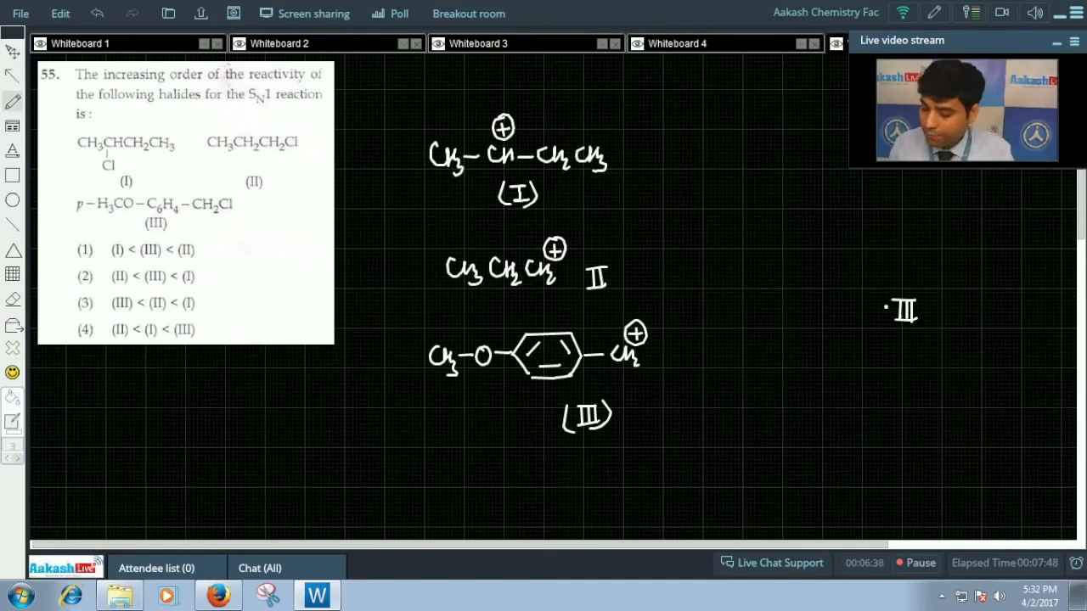
left_click_drag(883, 323, 866, 310)
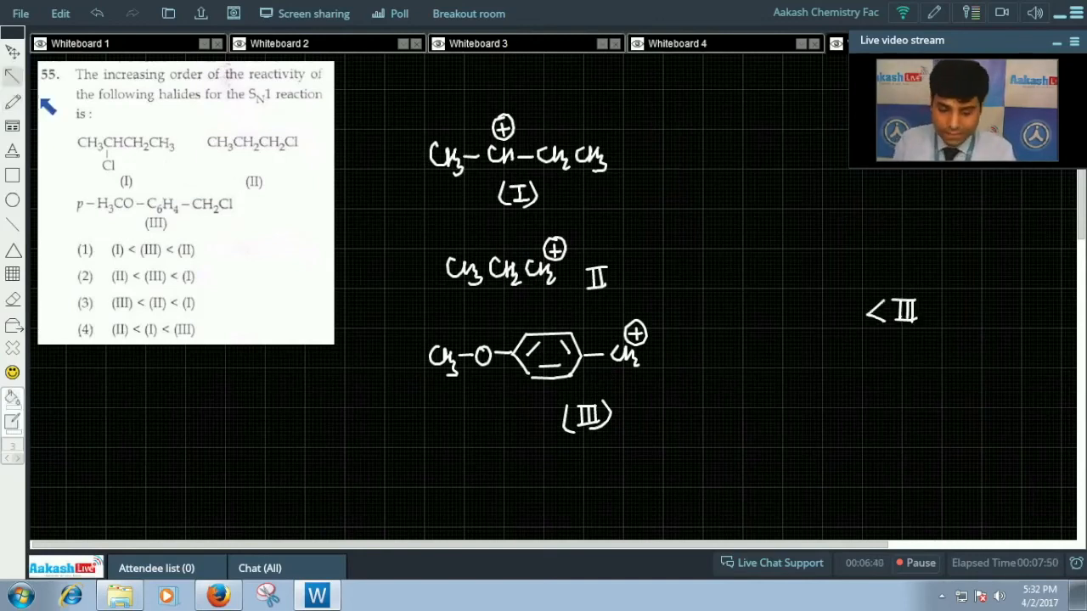
mouse_move(542, 181)
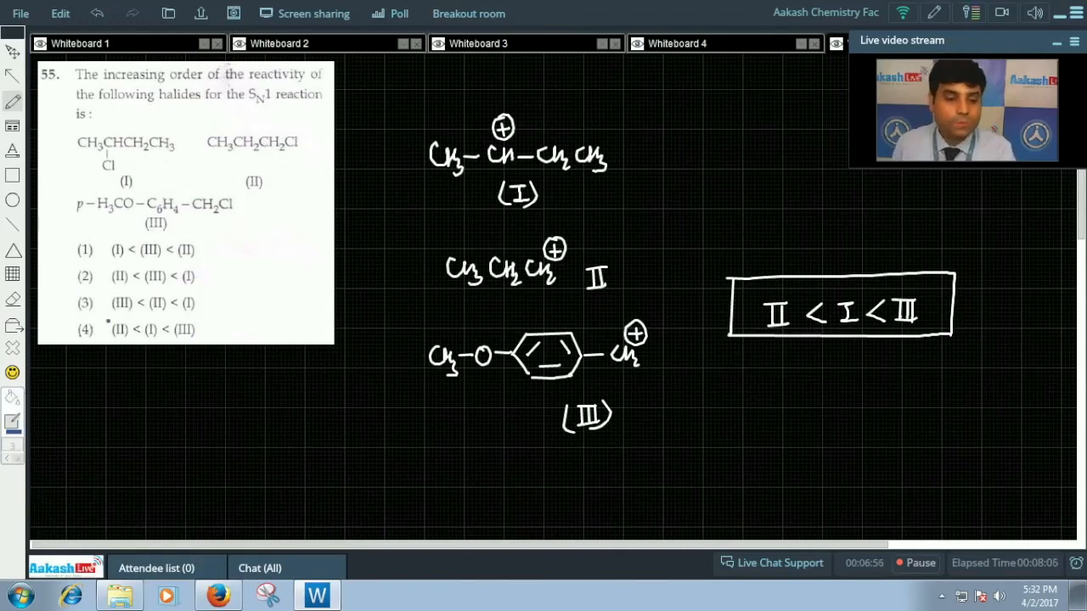
left_click_drag(72, 335, 110, 327)
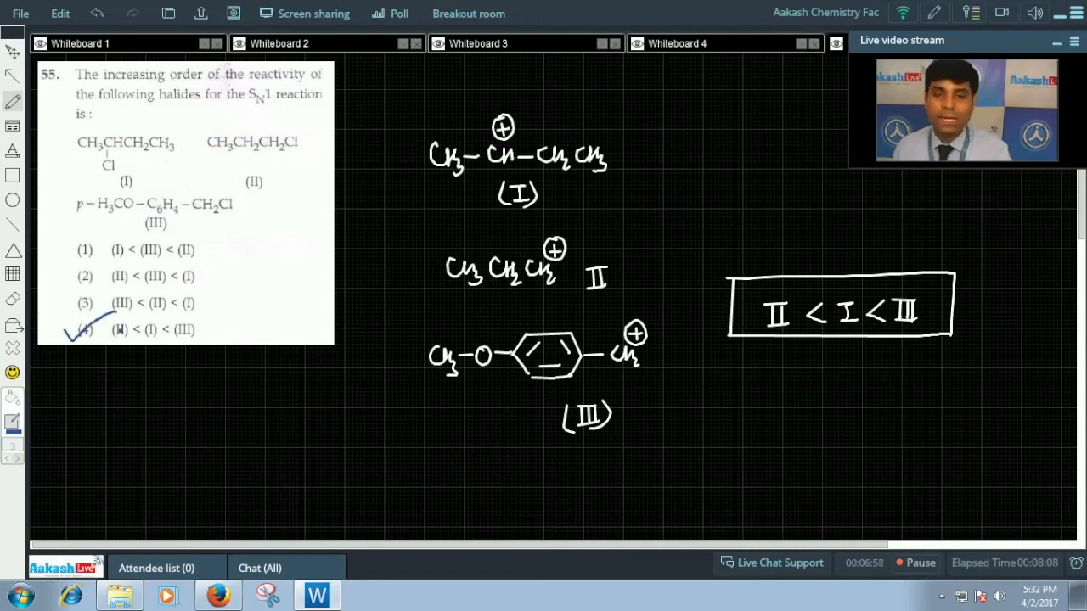